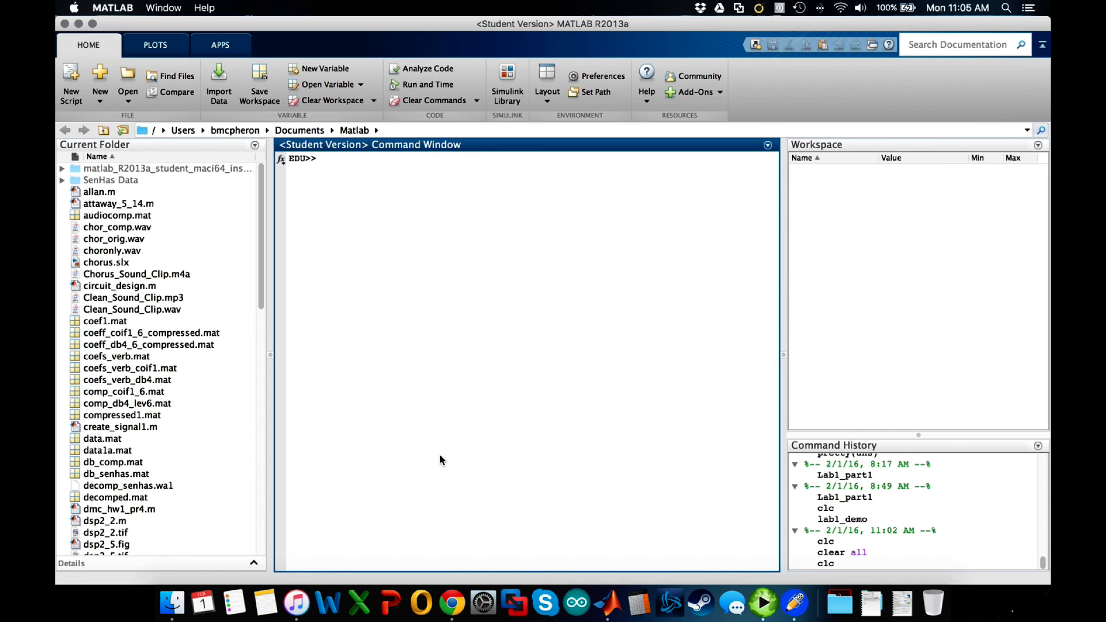
Step: Declare s as a symbolic variable with 'syms s'
text(syms)
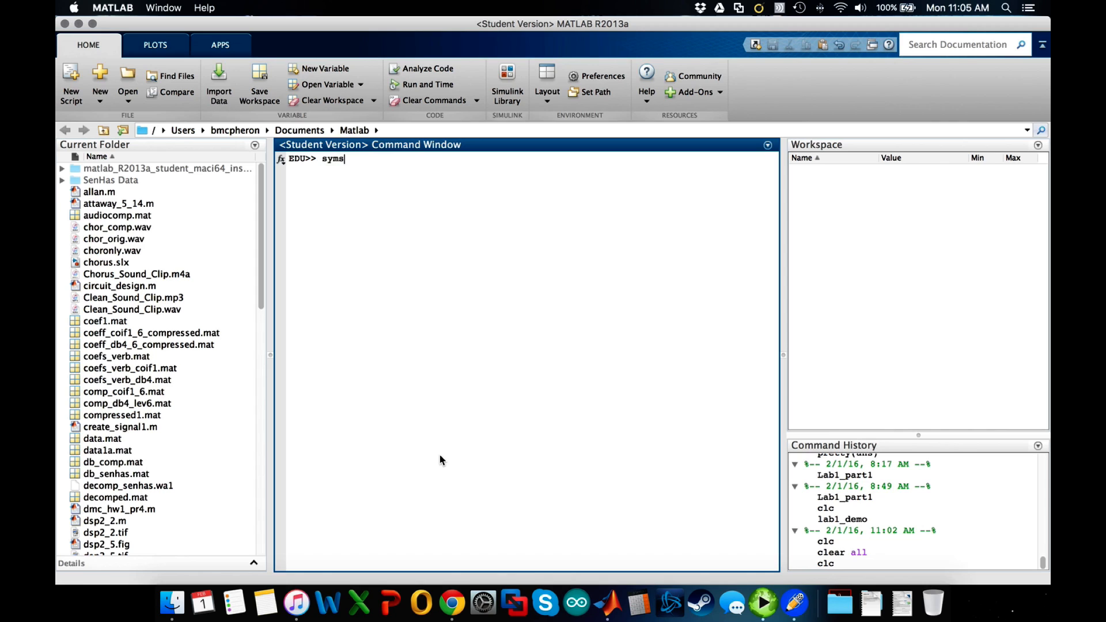
text(s)
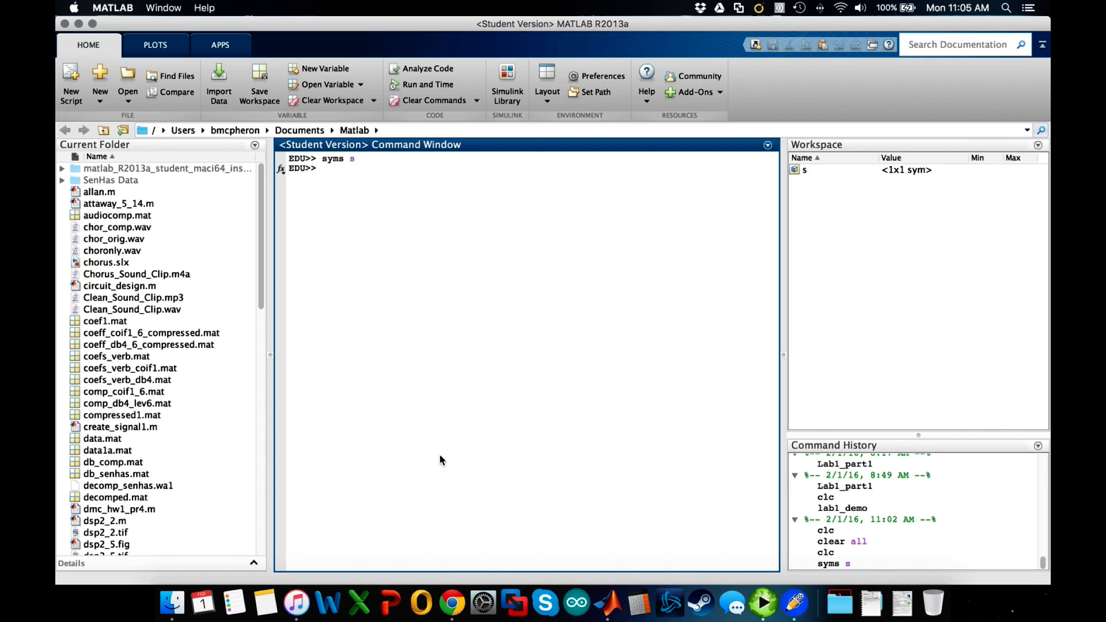
mouse_move(867, 188)
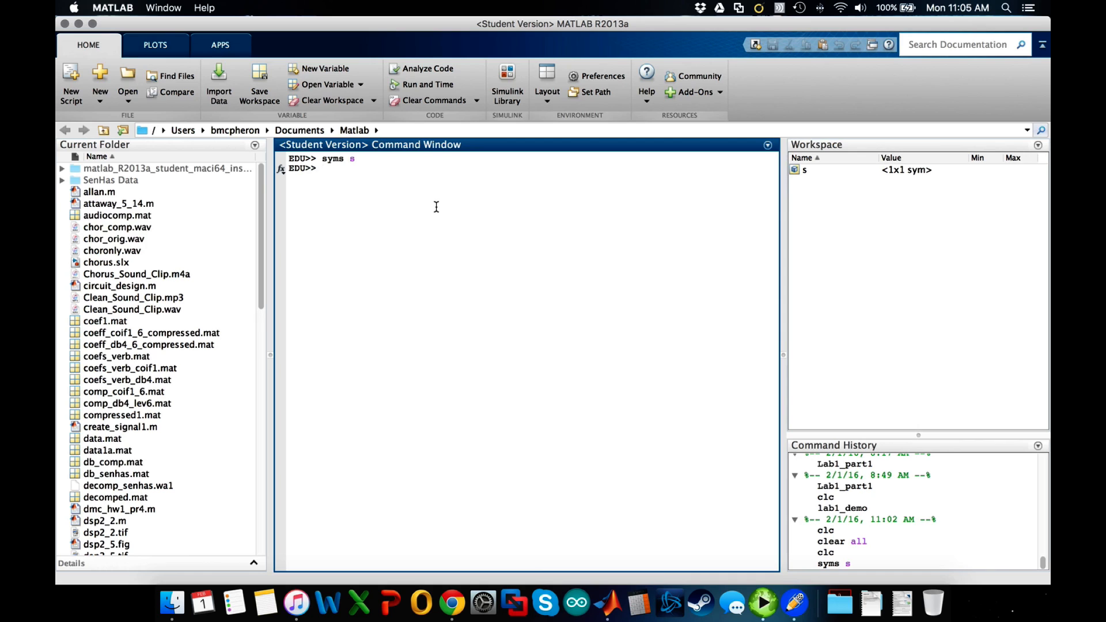
Step: Begin typing the G expression, fixing a mistyped bracket, up to (s+5)
text(V)
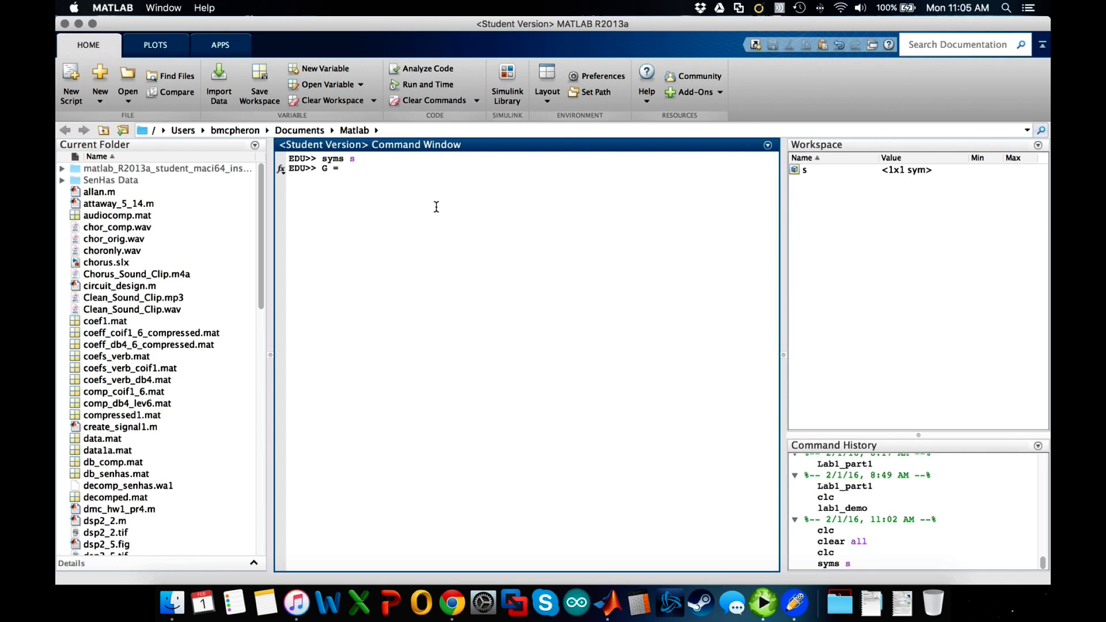
text([)
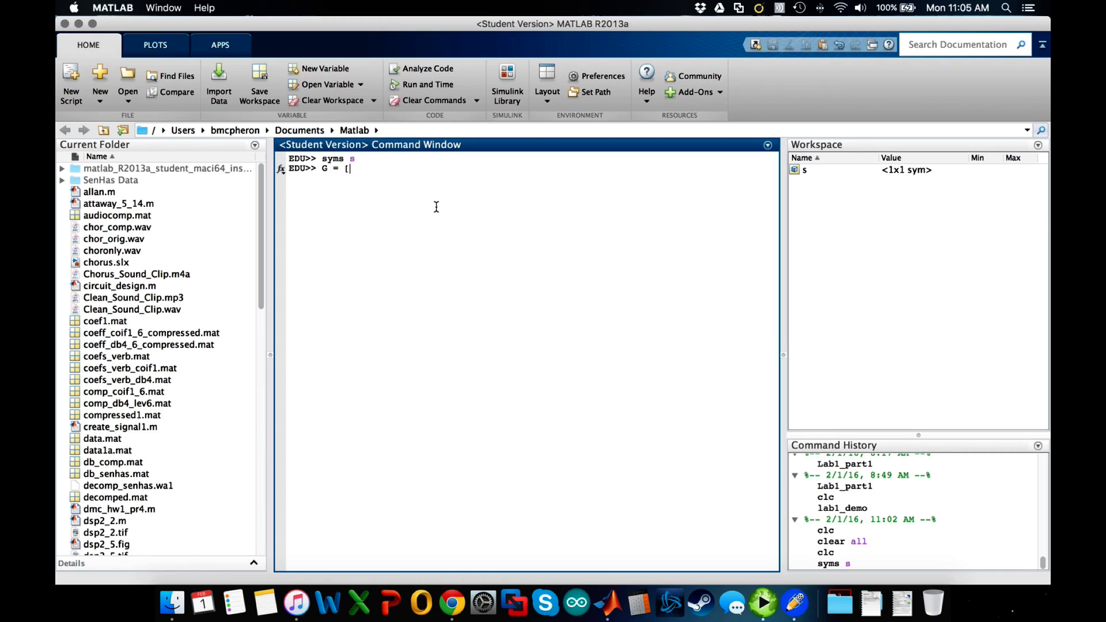
key(Backspace)
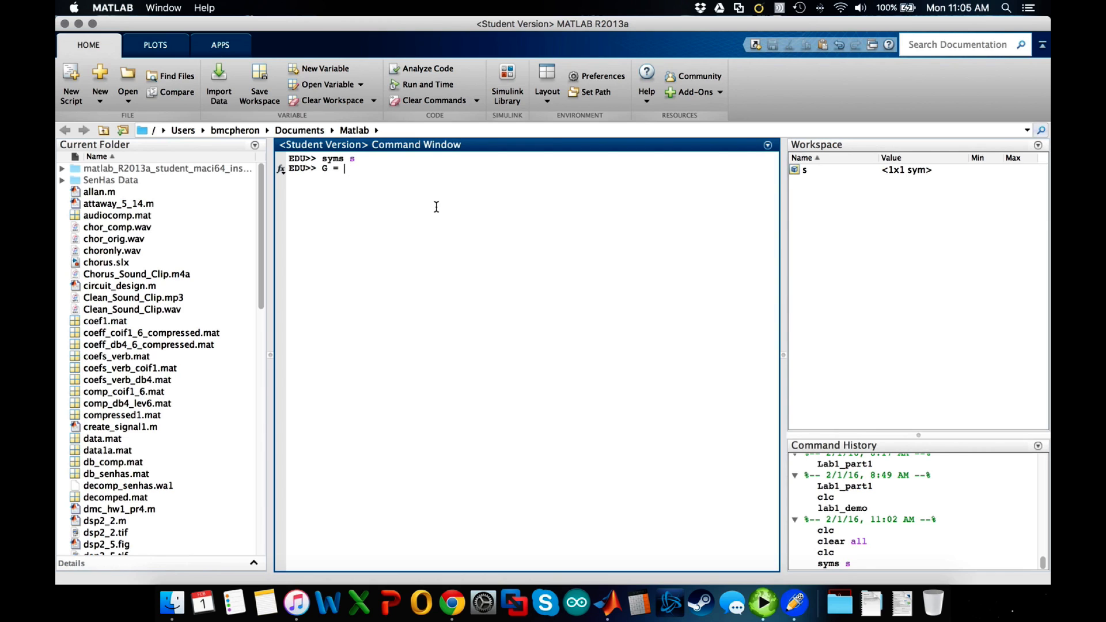
text(()^)
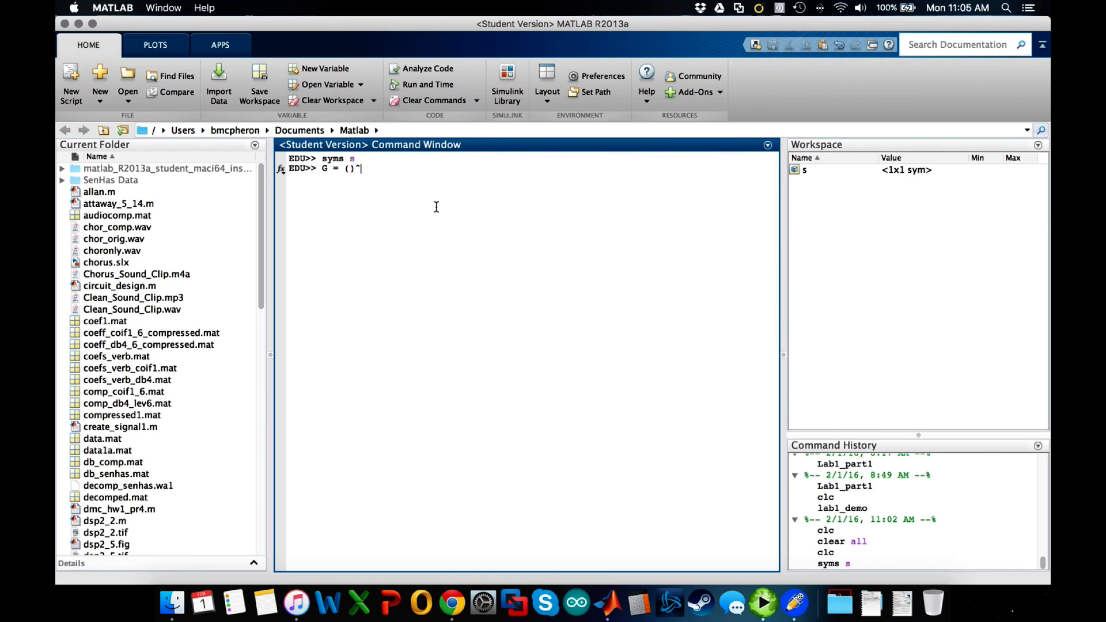
text(-1)
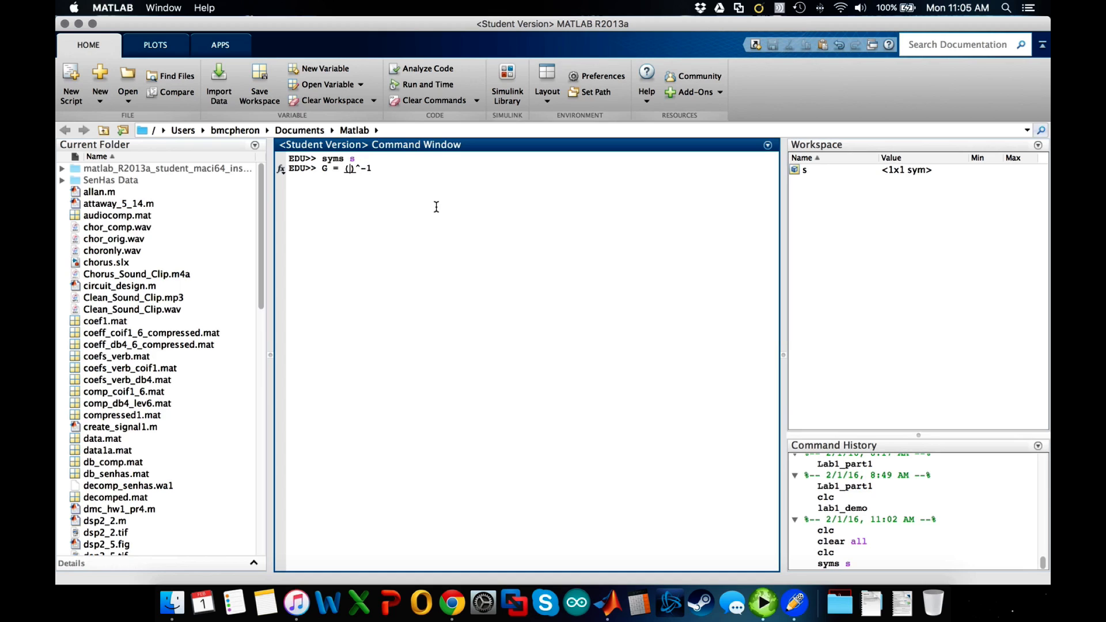
text(()
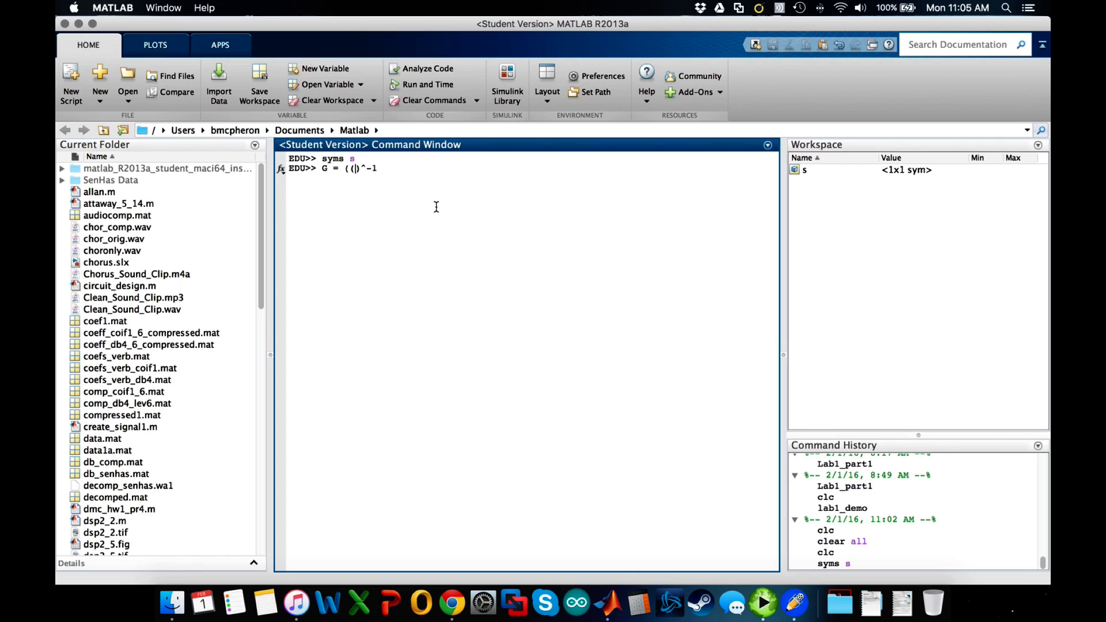
text(s+5)
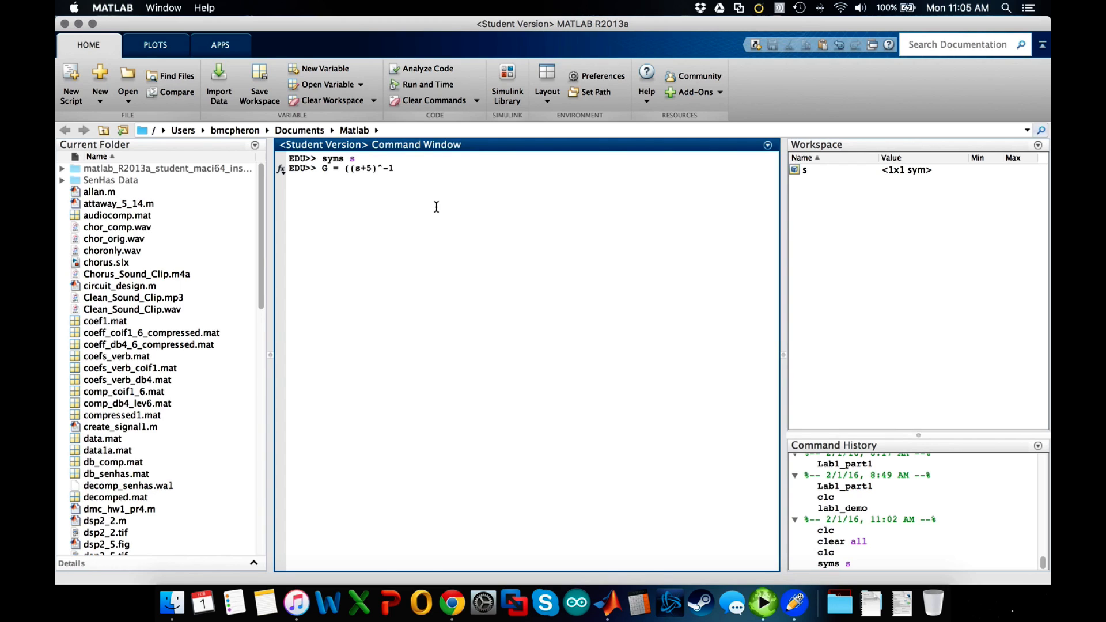
Step: Finish G = ((s+5)*(s^2+3*s+5))/s^2 - 2*s and run it
text(*))
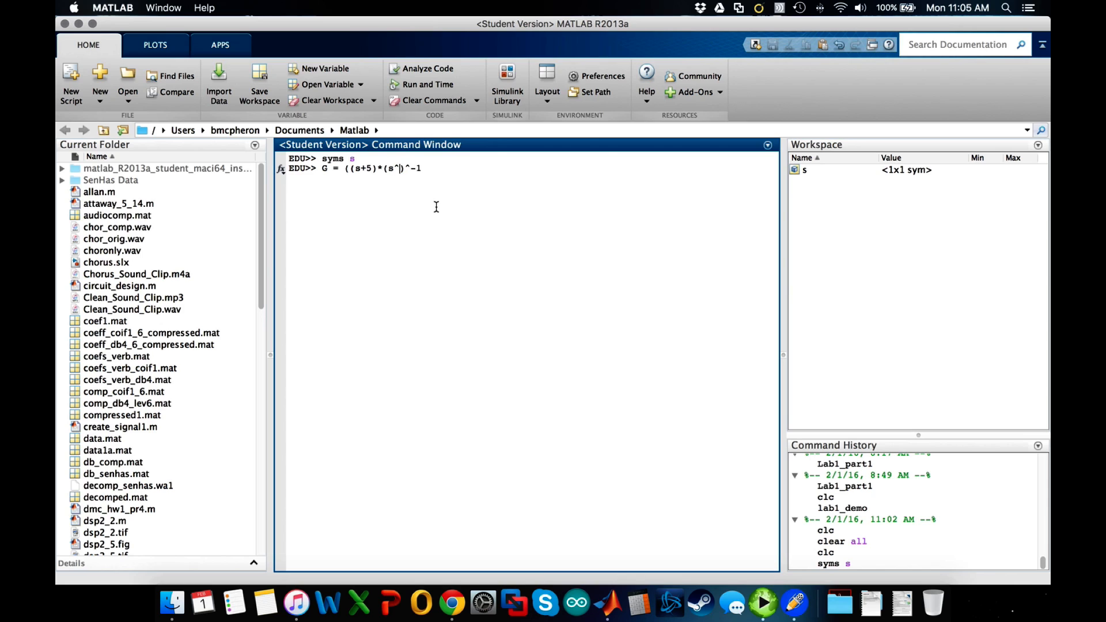
text(2+3s+5))
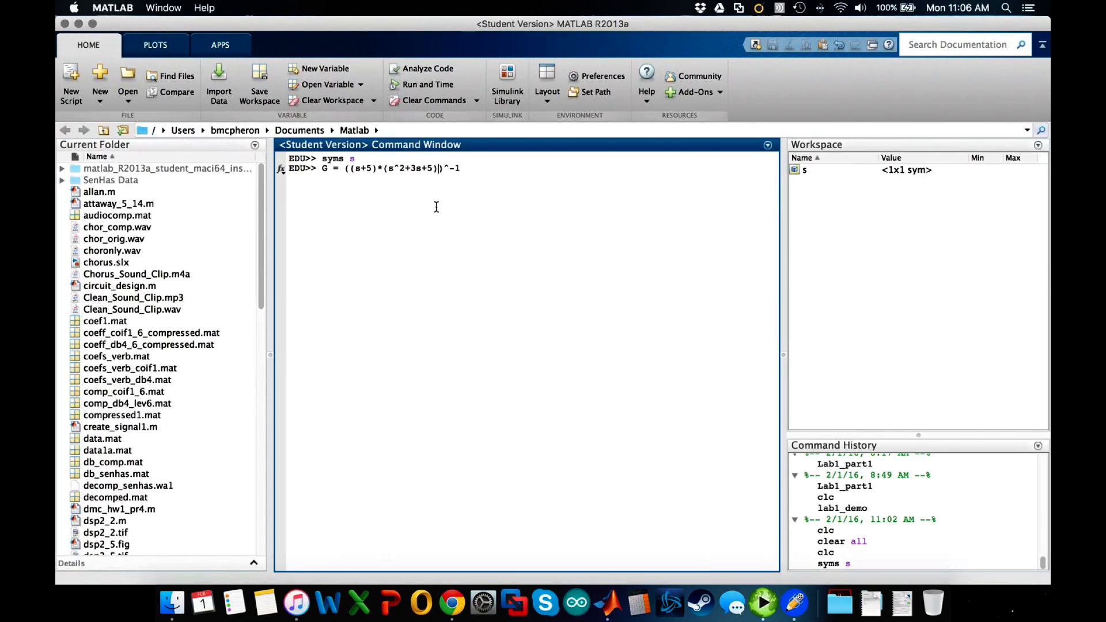
text(/s)
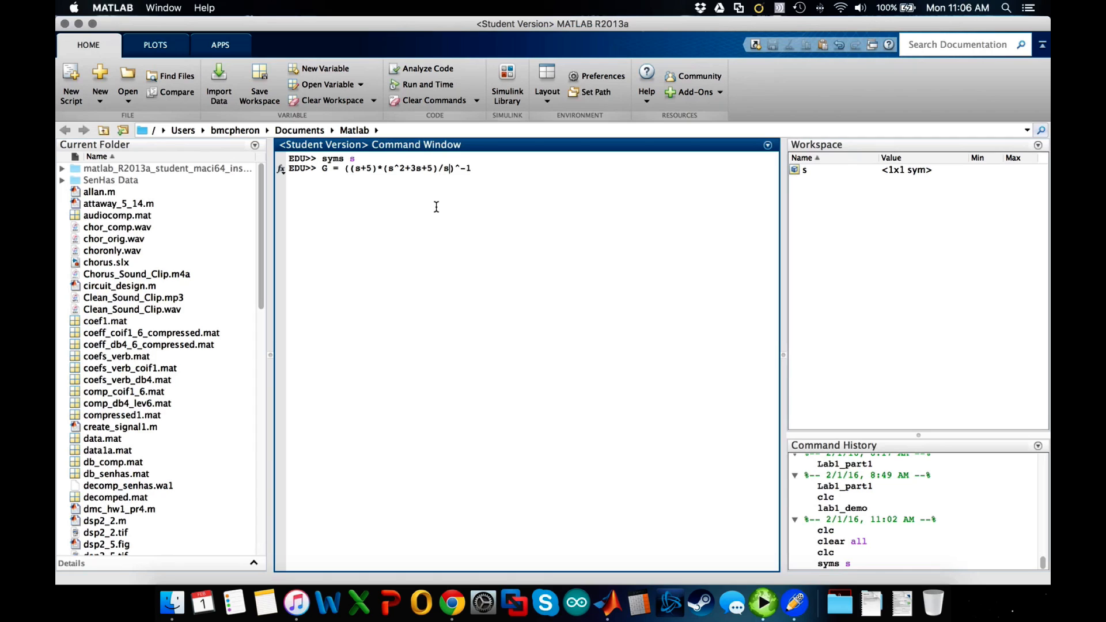
text(^2)
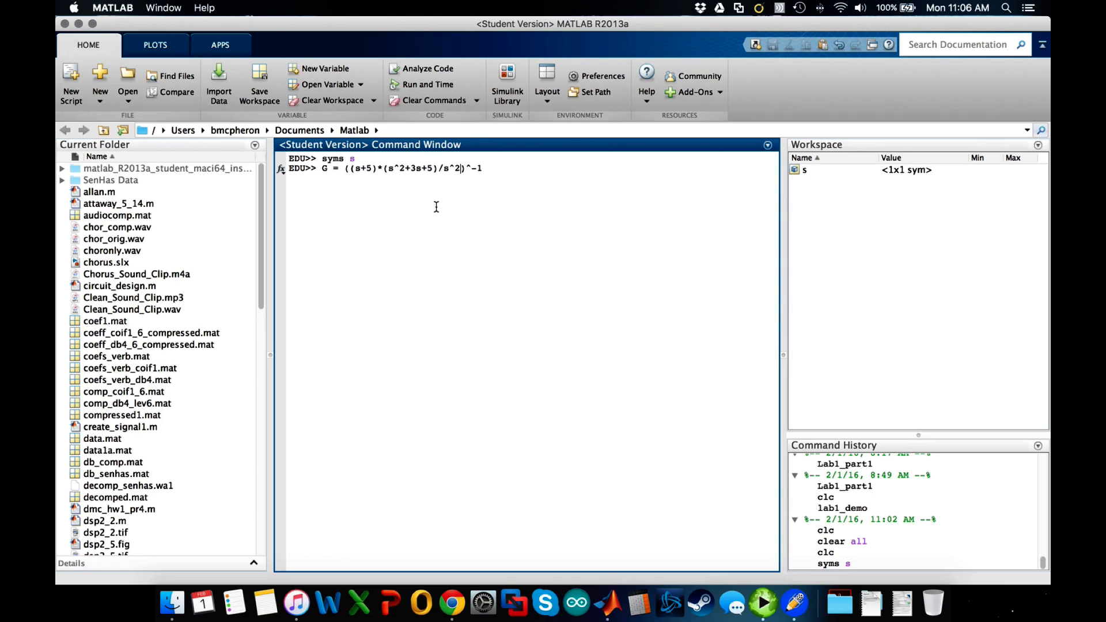
text(-)
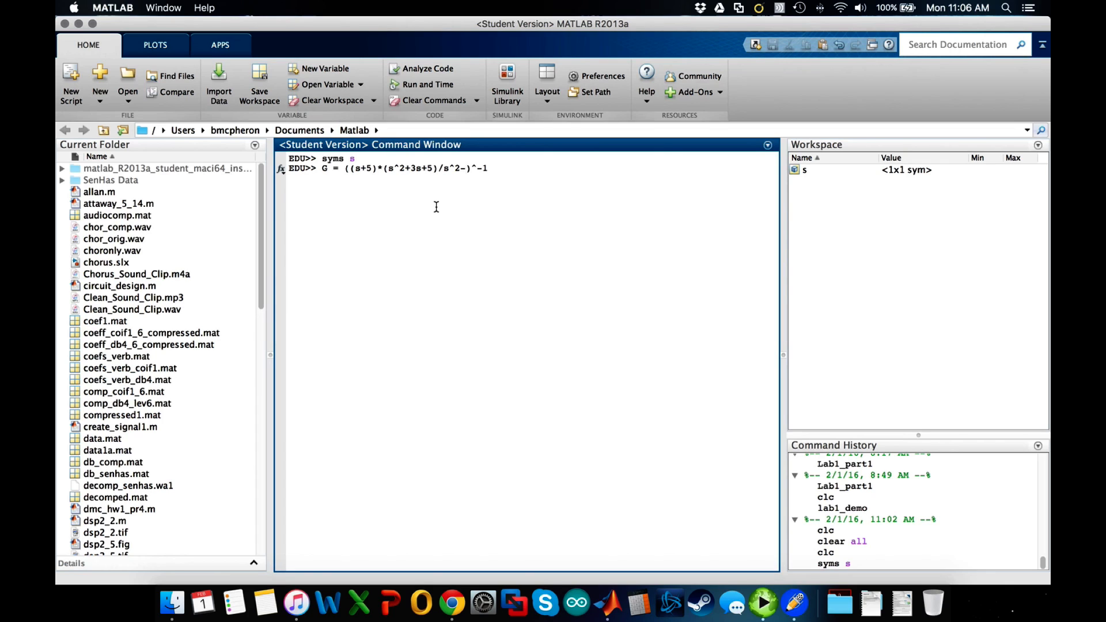
text(s*s)
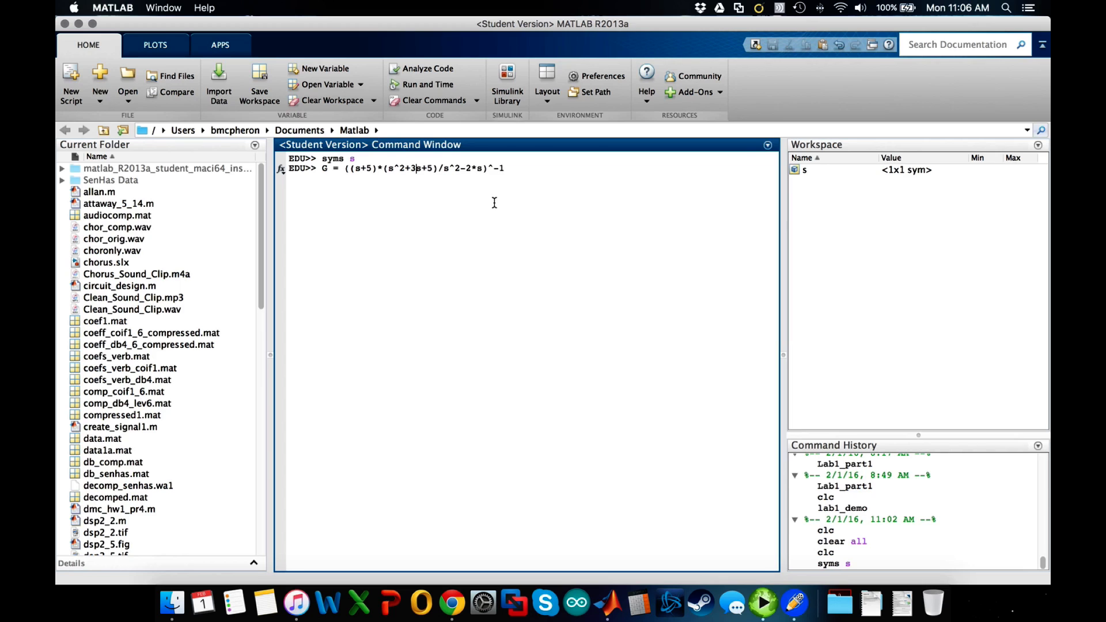
text(*)
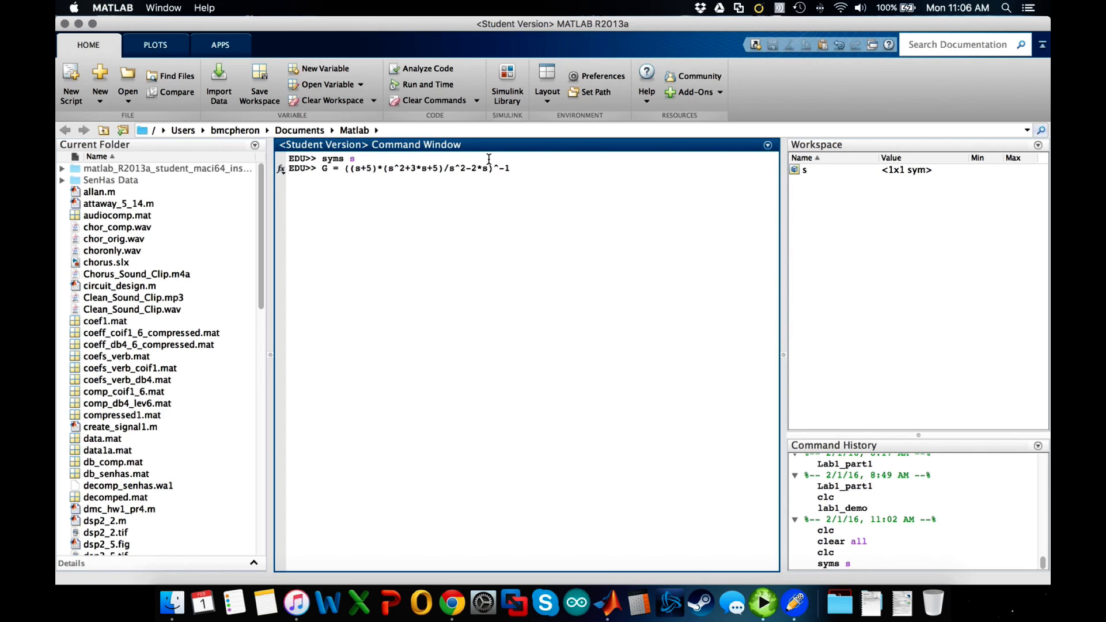
mouse_move(601, 205)
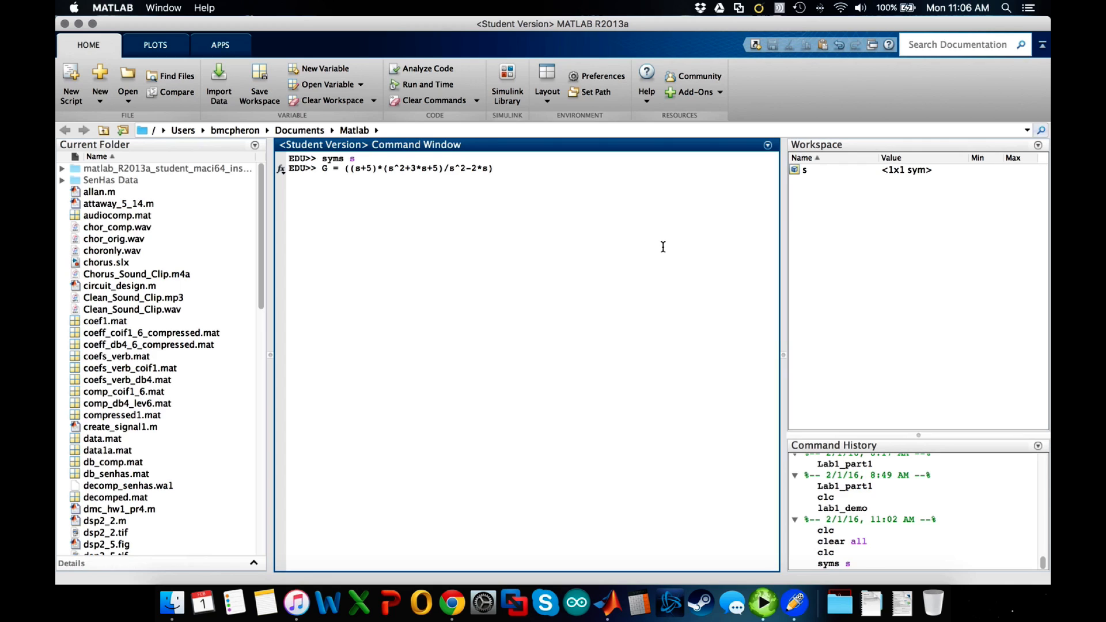
key(enter)
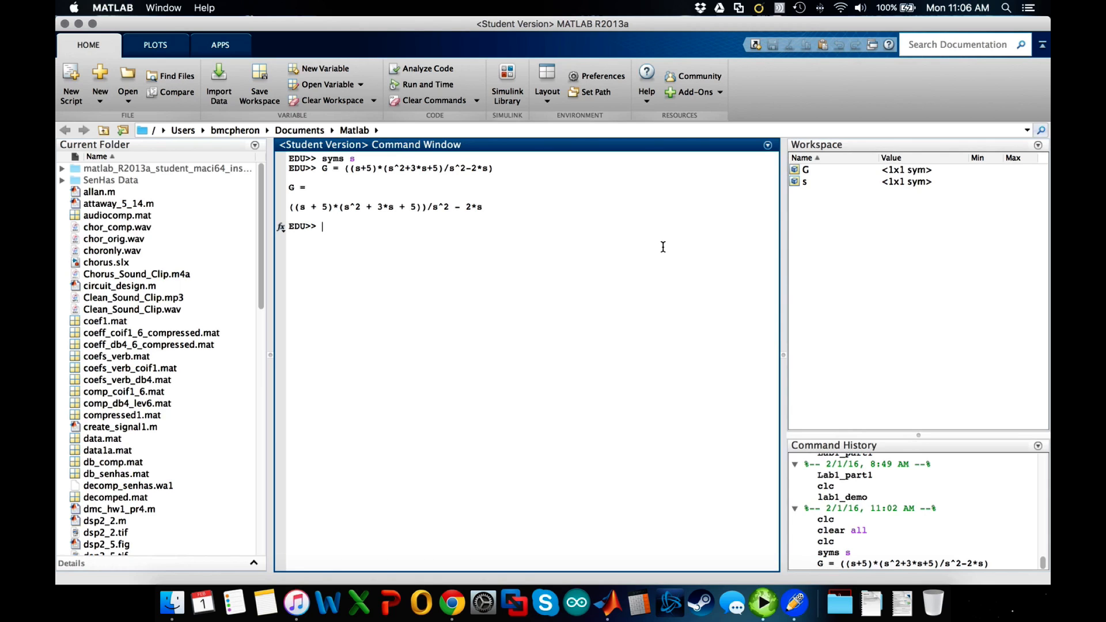
Step: Run pretty(G) to show G as a formatted fraction
text(prett)
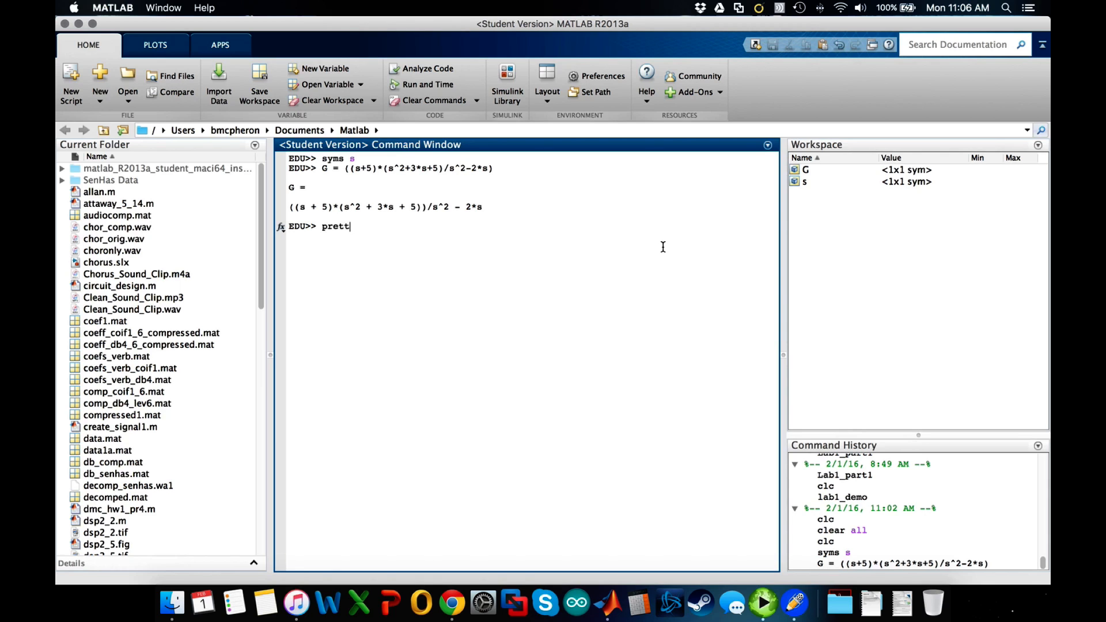
text((G))
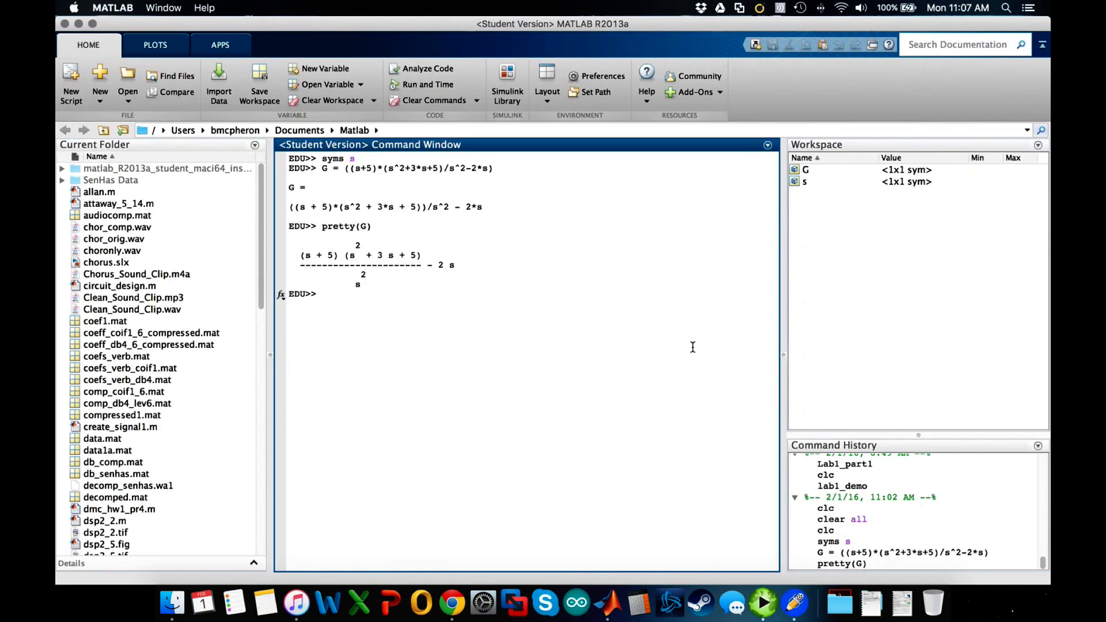
Step: Reassign G to its reciprocal with G = G^-1
text(G)
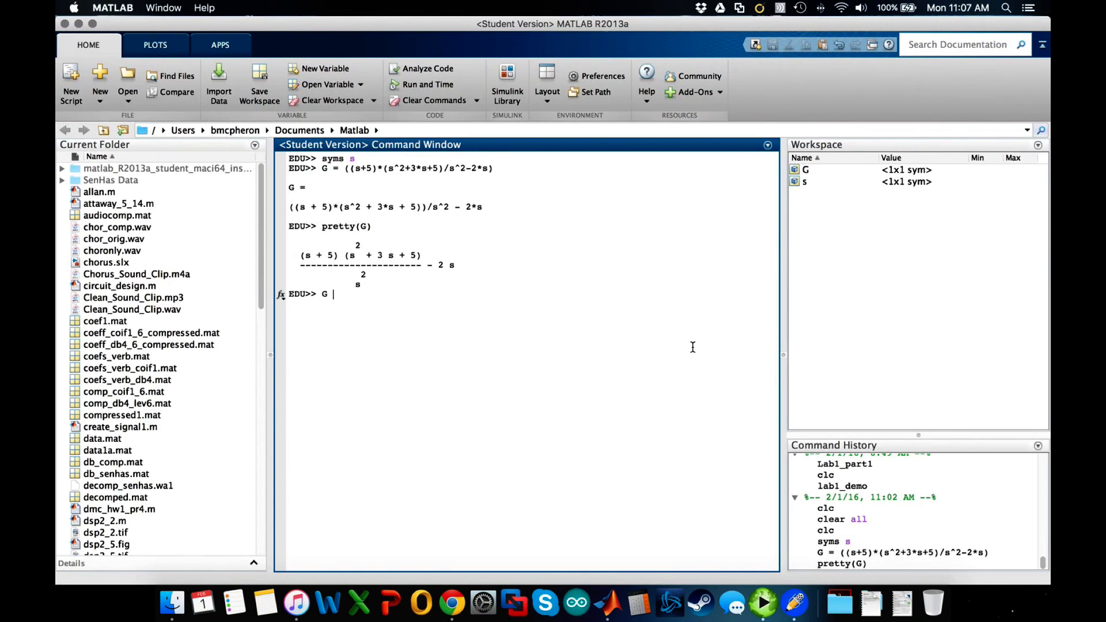
text(=)
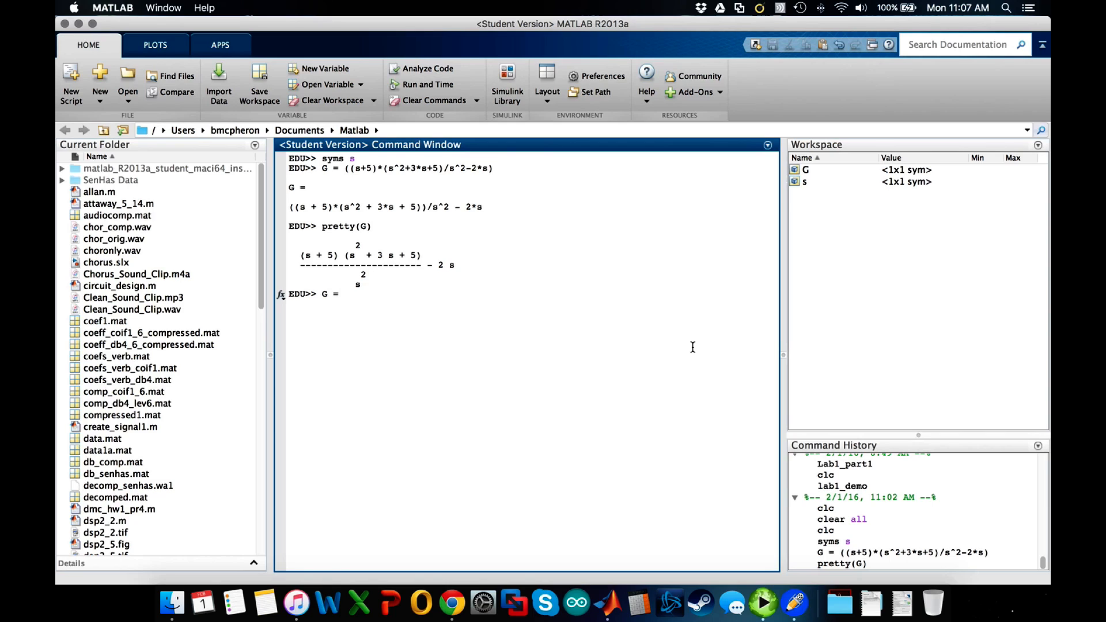
text(G^-1)
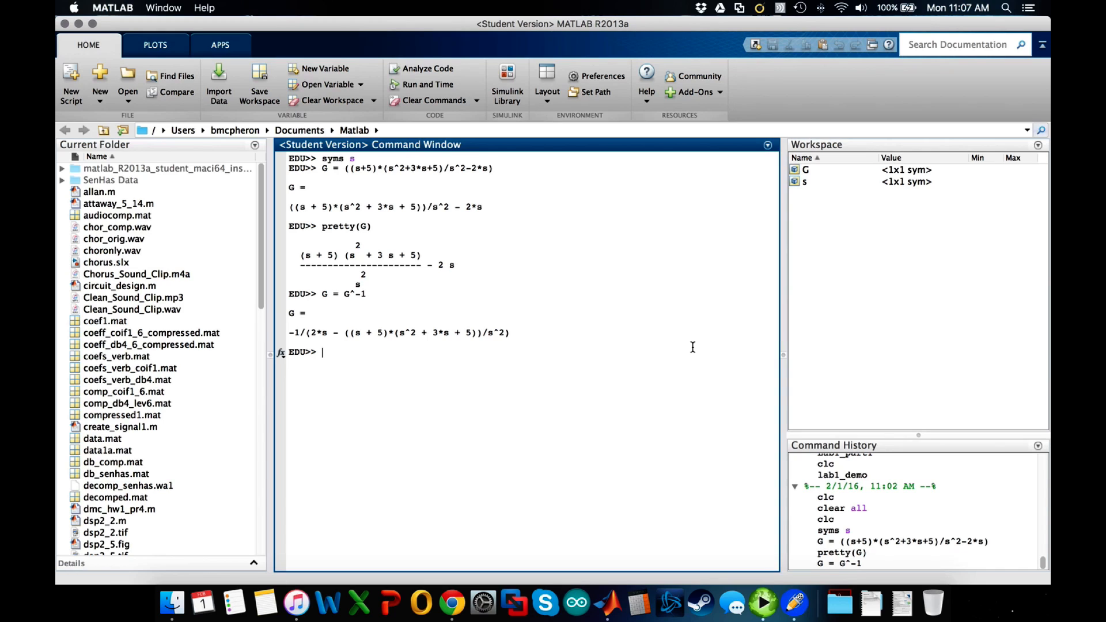
Step: Run simple(G) and scroll through results ending in 1/(20/s - s + 25/s^2 + 8)
text(si)
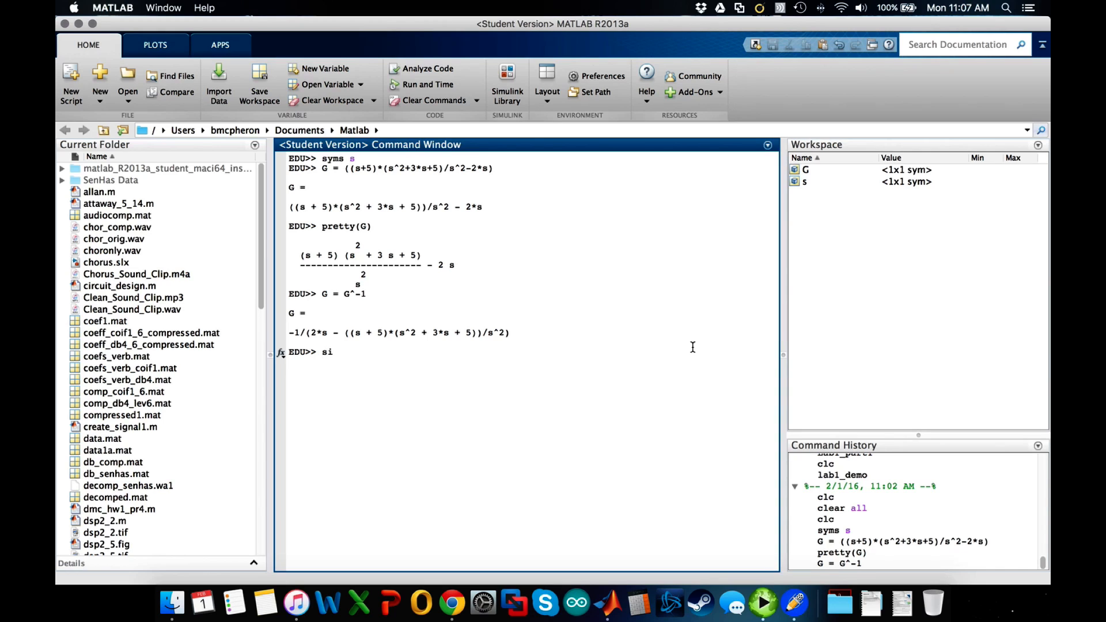
key(Backspace)
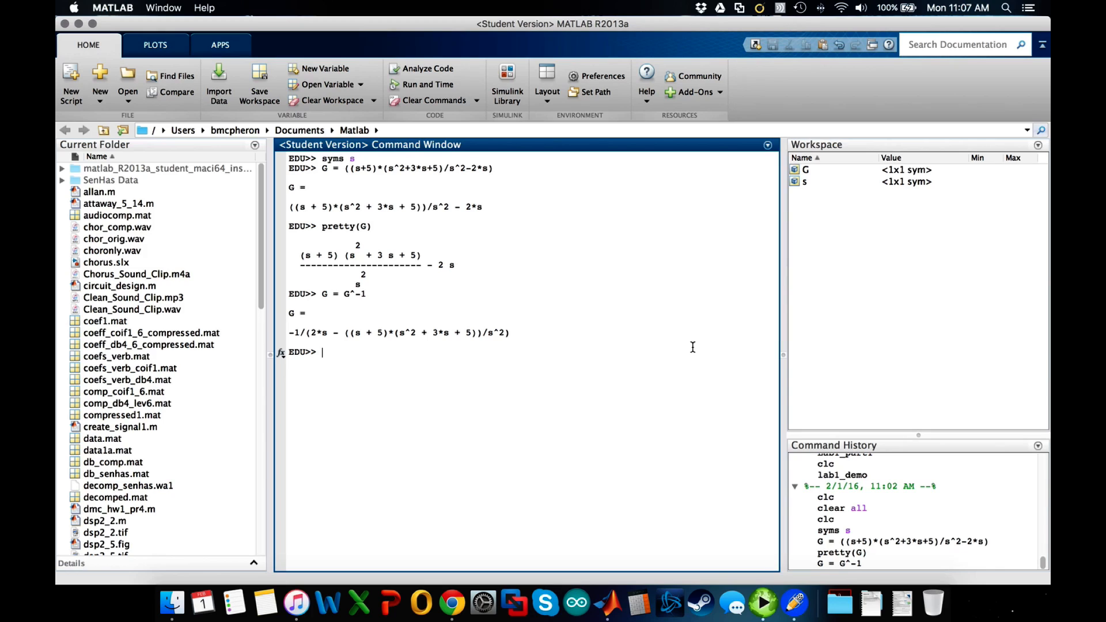
text(simpl)
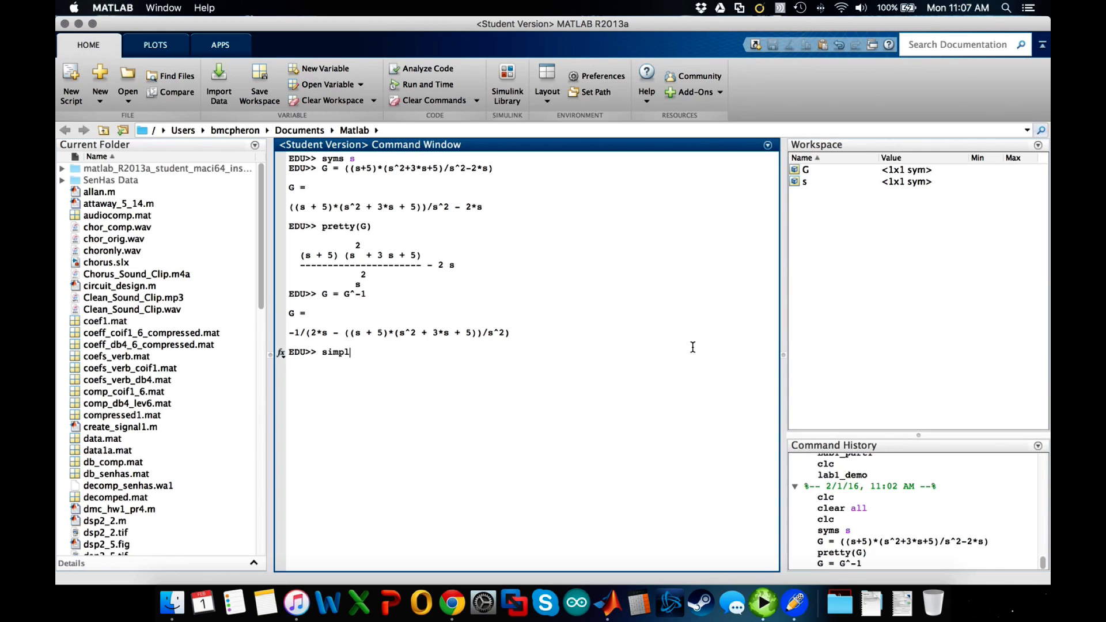
text(e(G))
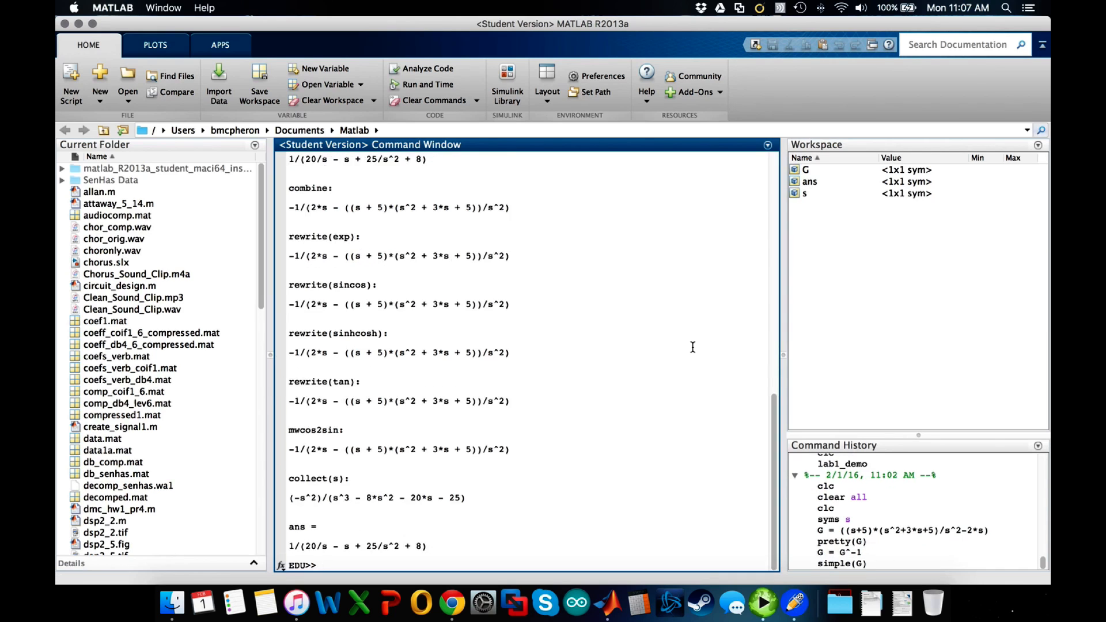
mouse_move(356, 553)
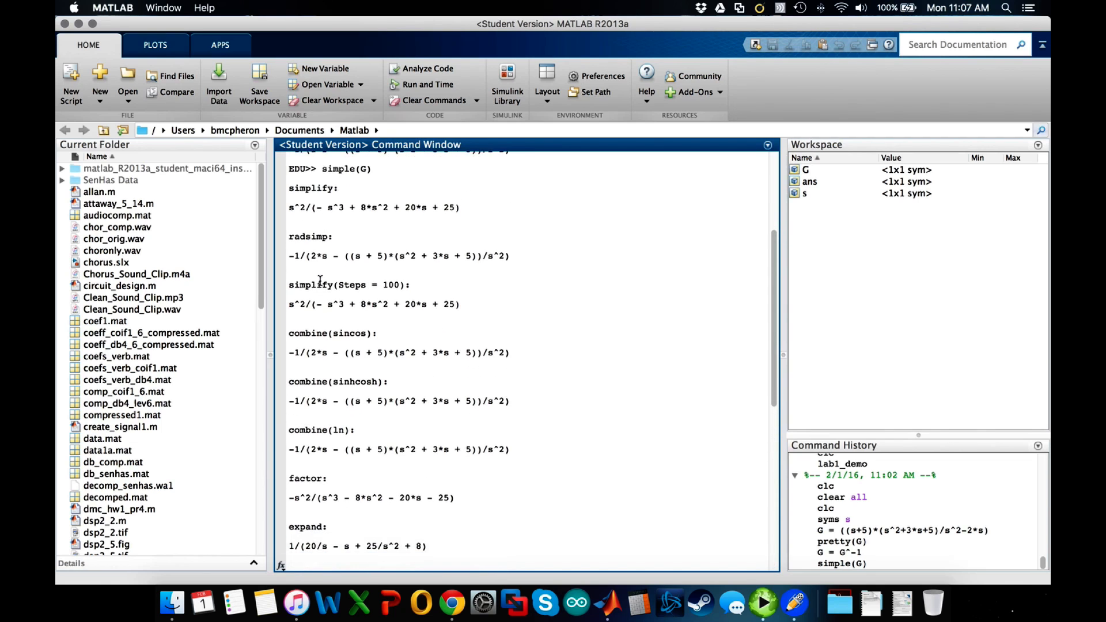
scroll(down, 3)
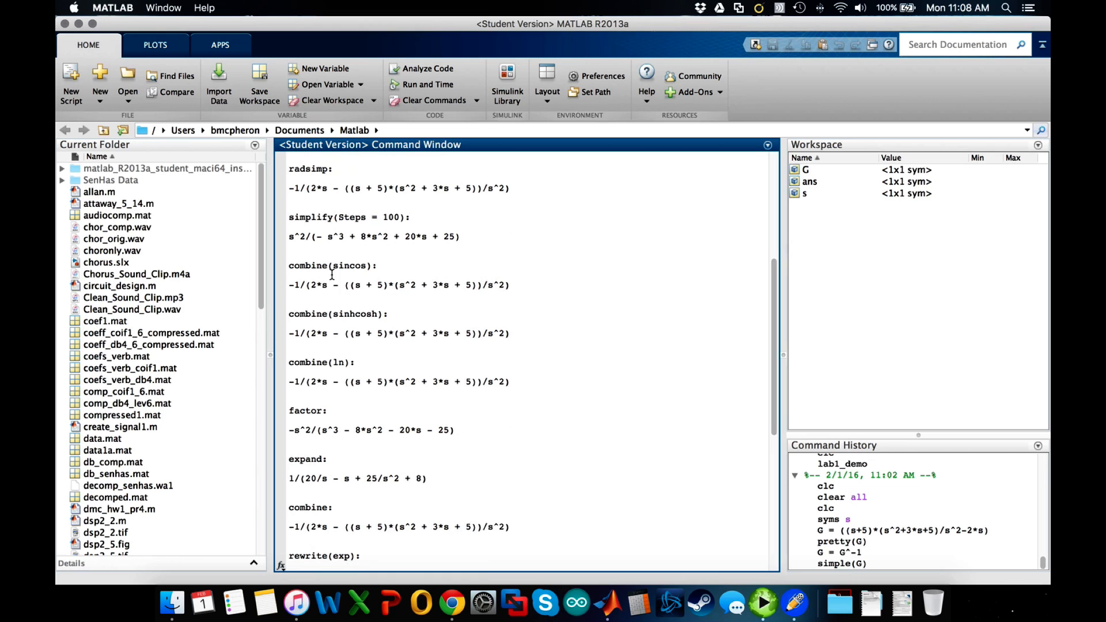
scroll(down, 3)
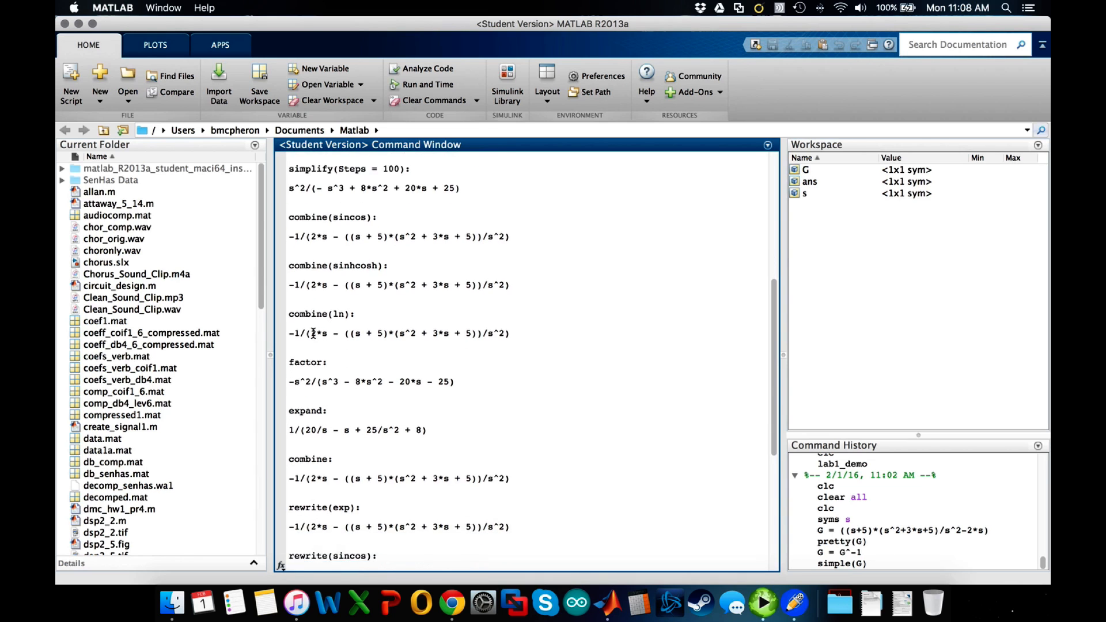
scroll(down, 3)
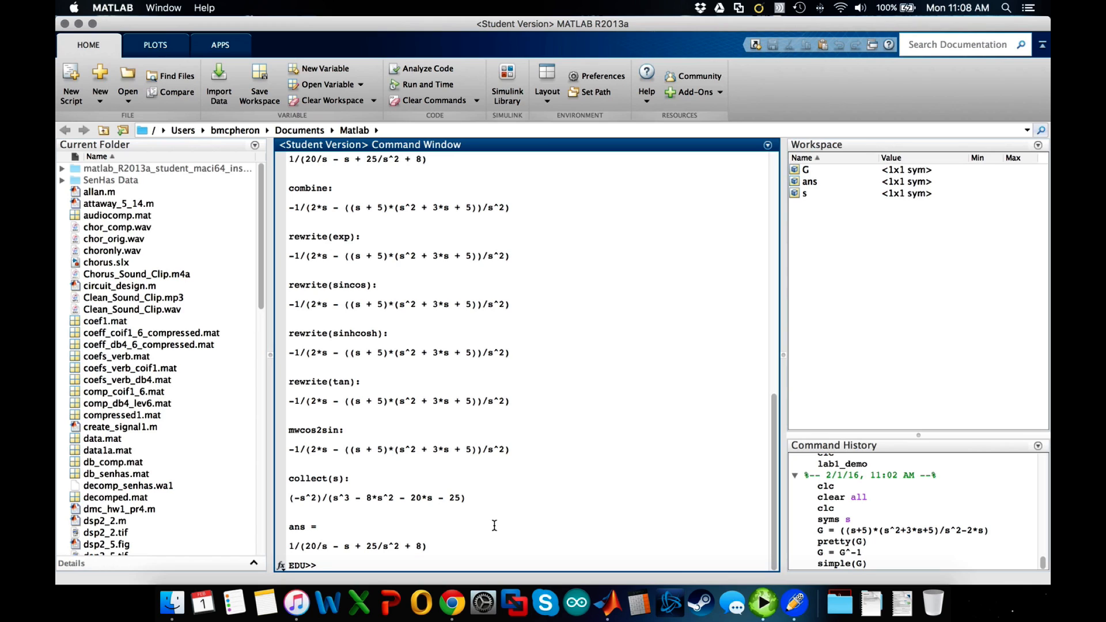
Step: Run collect(G), giving (-s^2)/(s^3 - 8*s^2 - 20*s - 25)
text(collect)
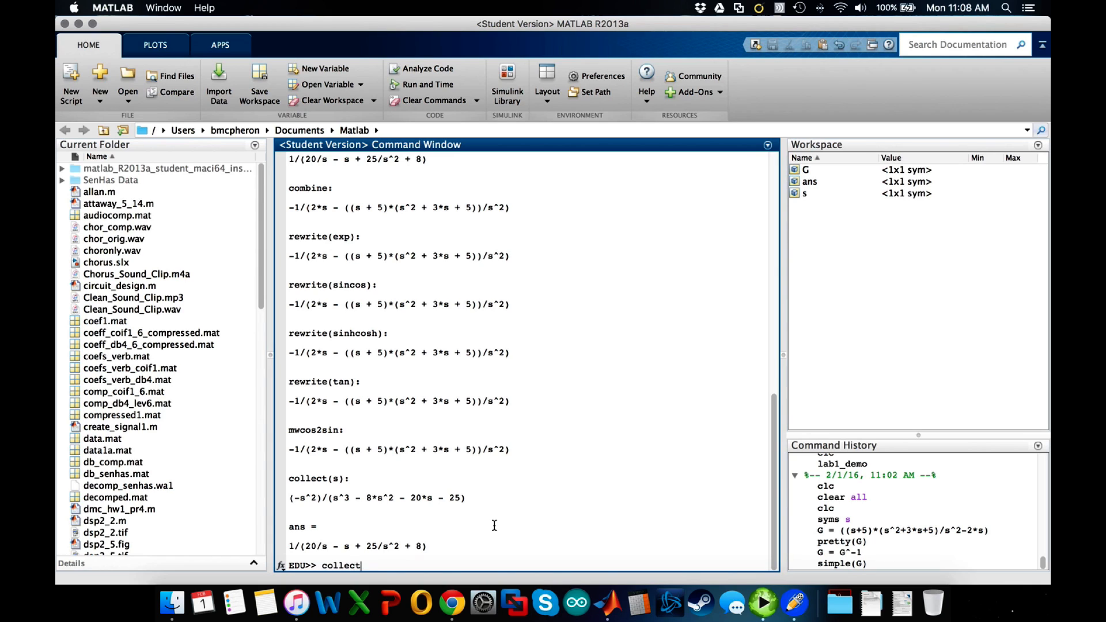
text((G))
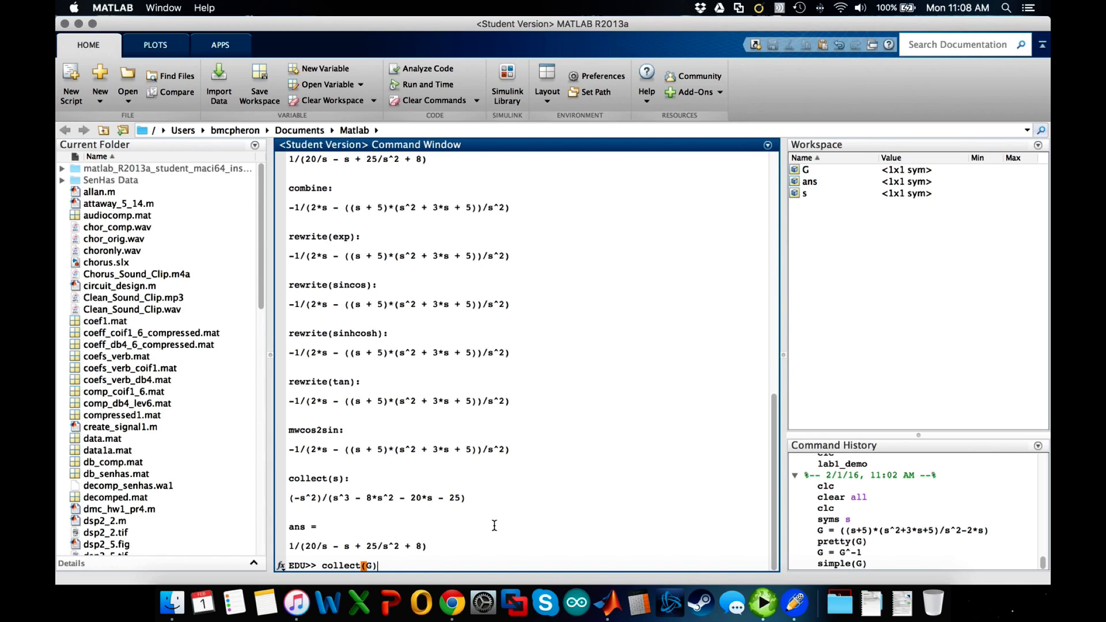
key(enter)
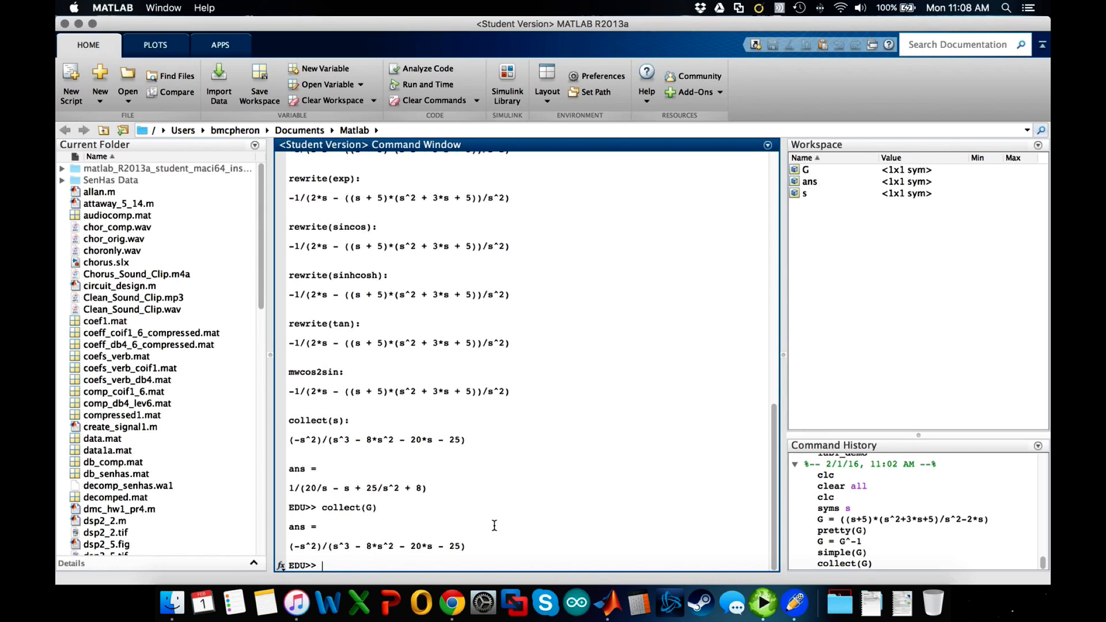
mouse_move(393, 554)
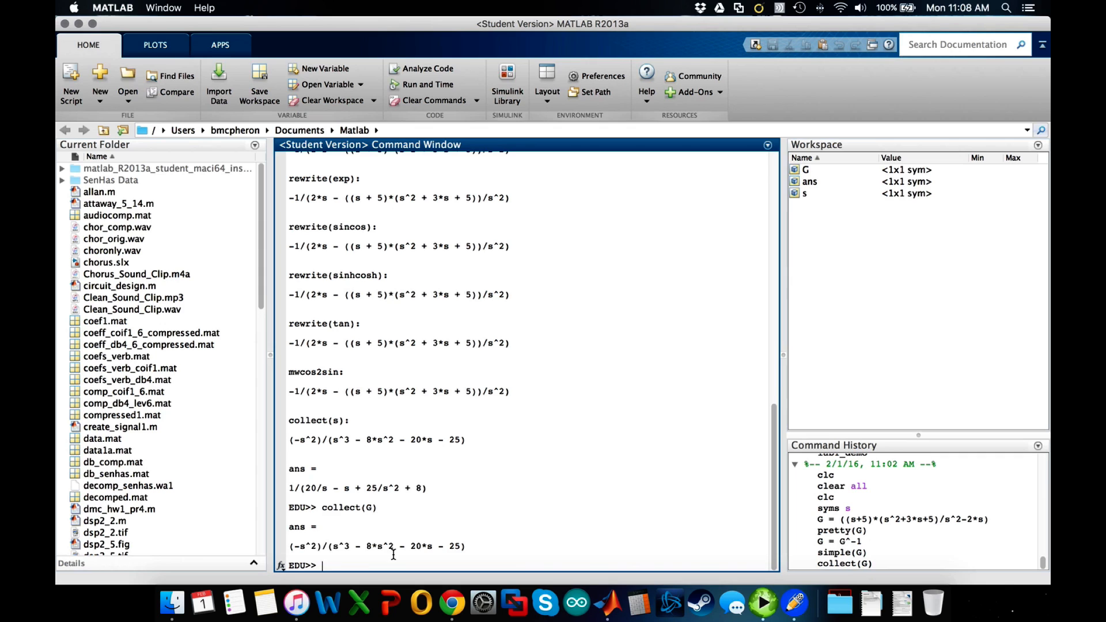
mouse_move(535, 527)
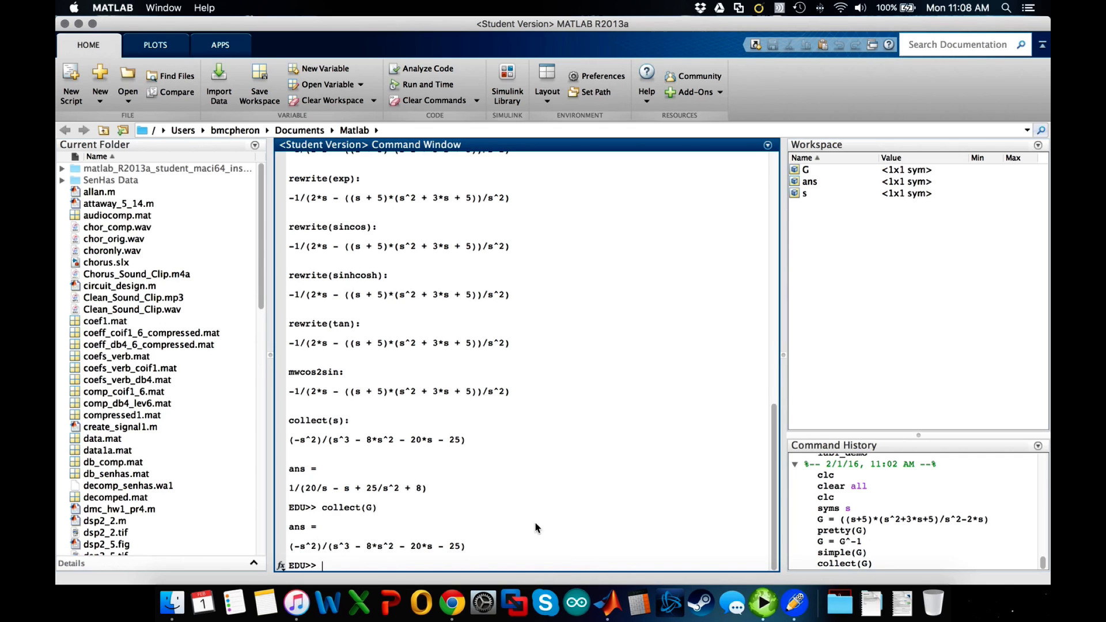
mouse_move(580, 522)
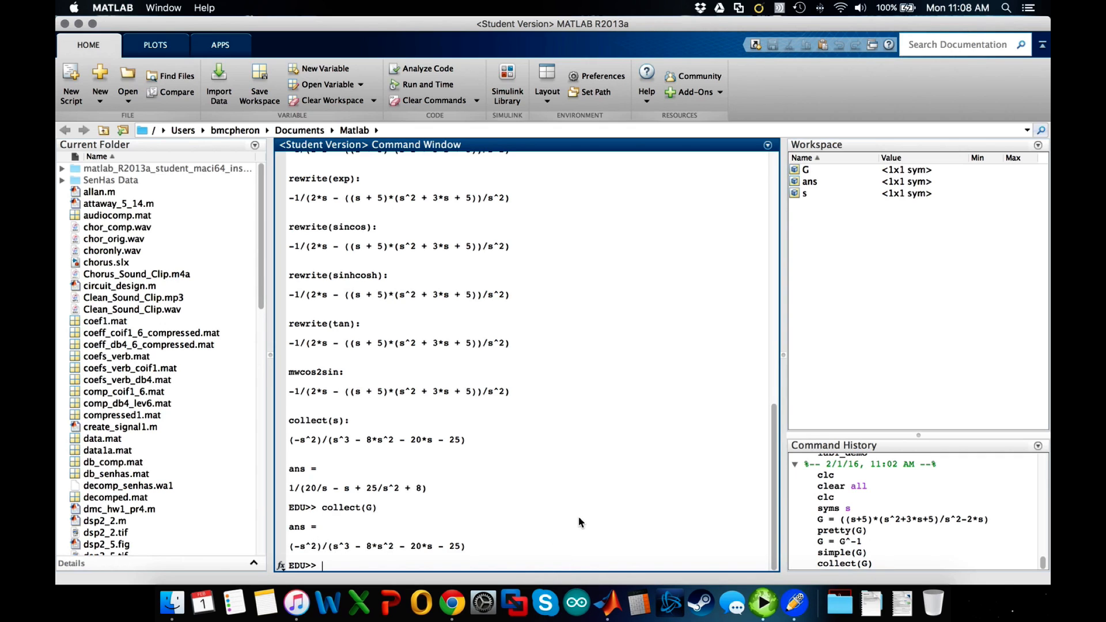
Step: Run pretty on the collected answer and scroll to view the stacked fraction
text(pretty(ans)
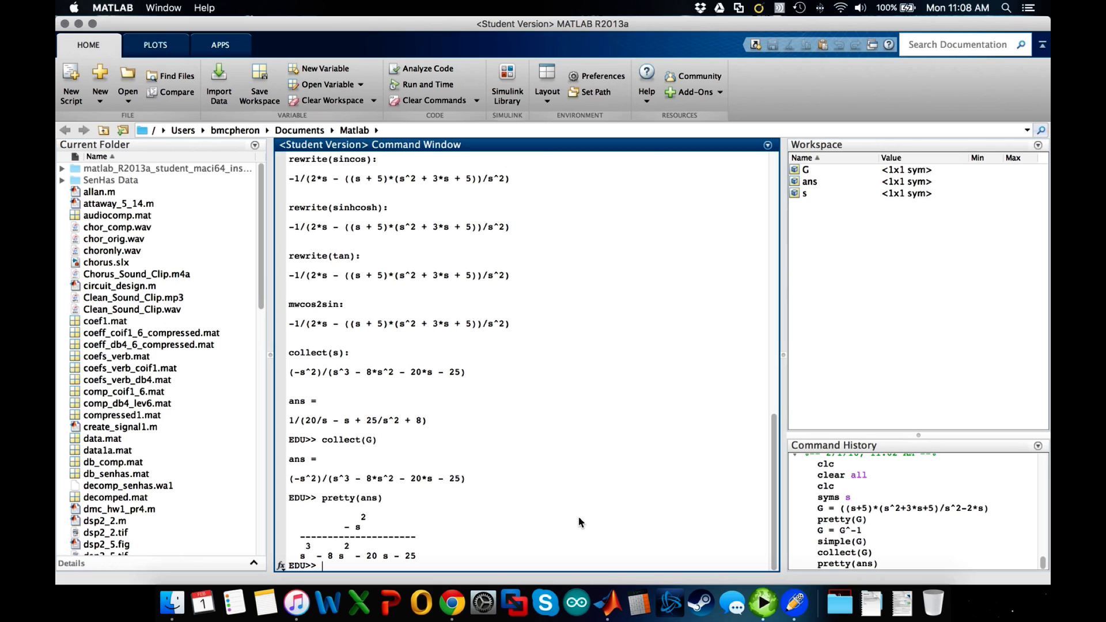
text(expand)
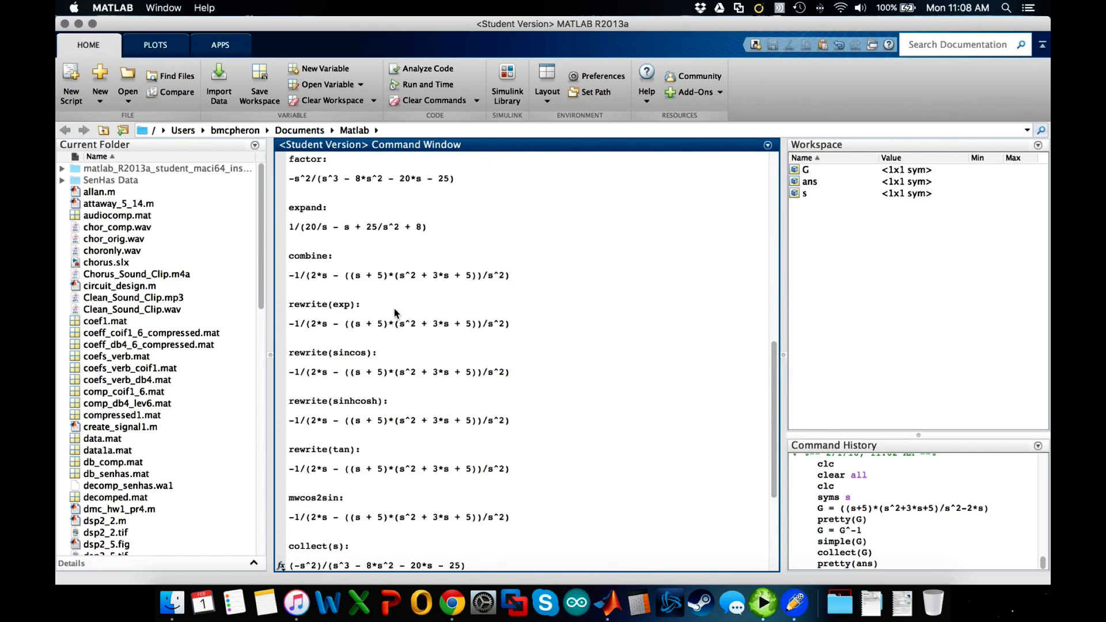
scroll(down, 3)
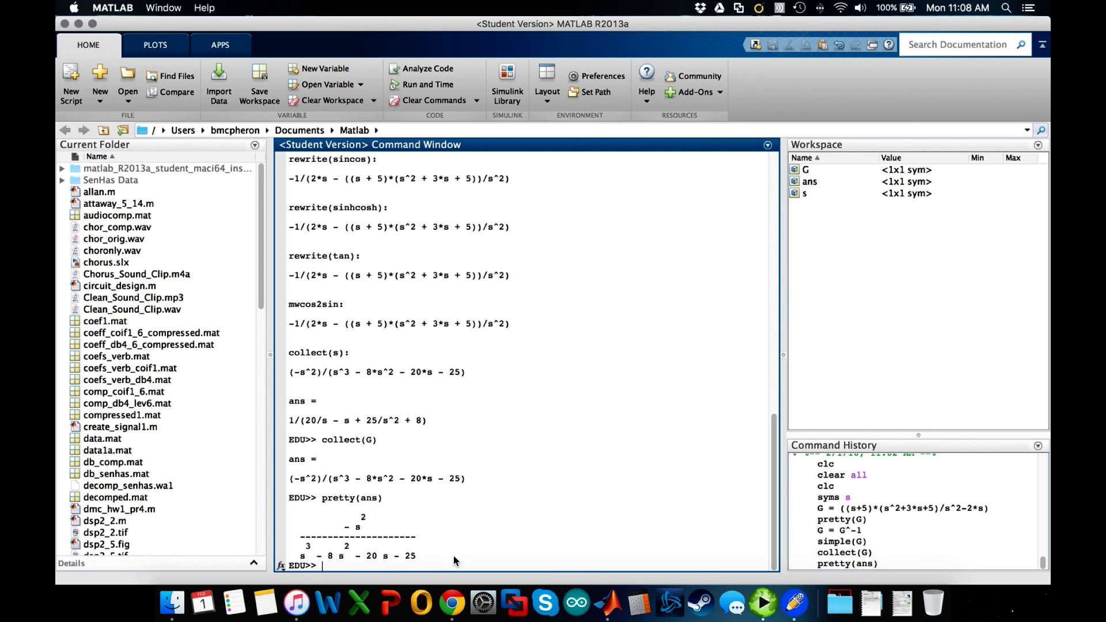
mouse_move(483, 604)
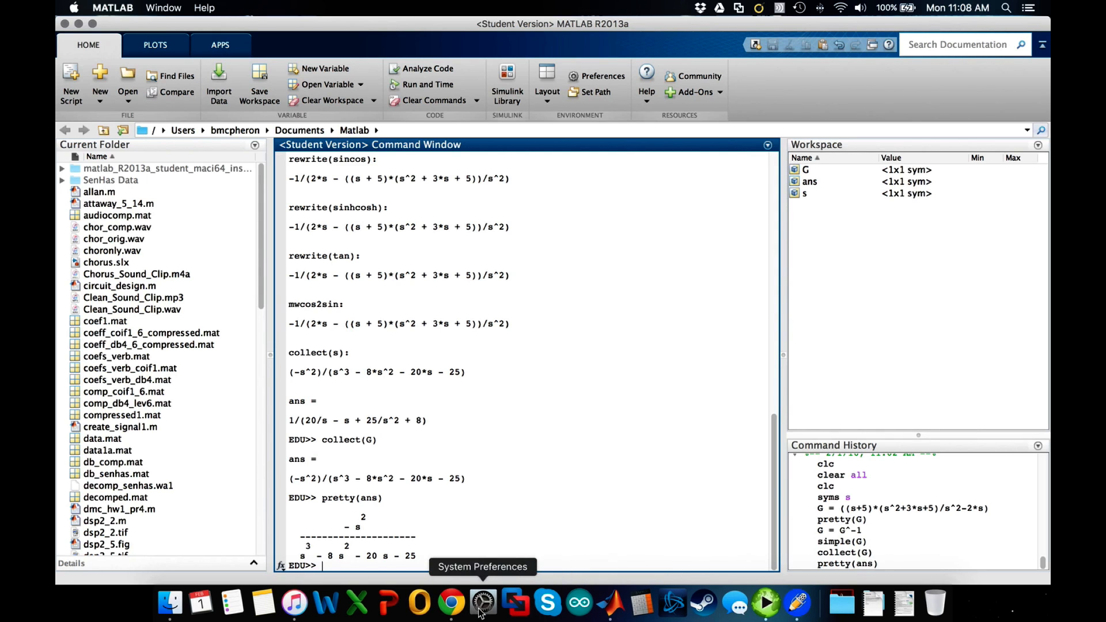